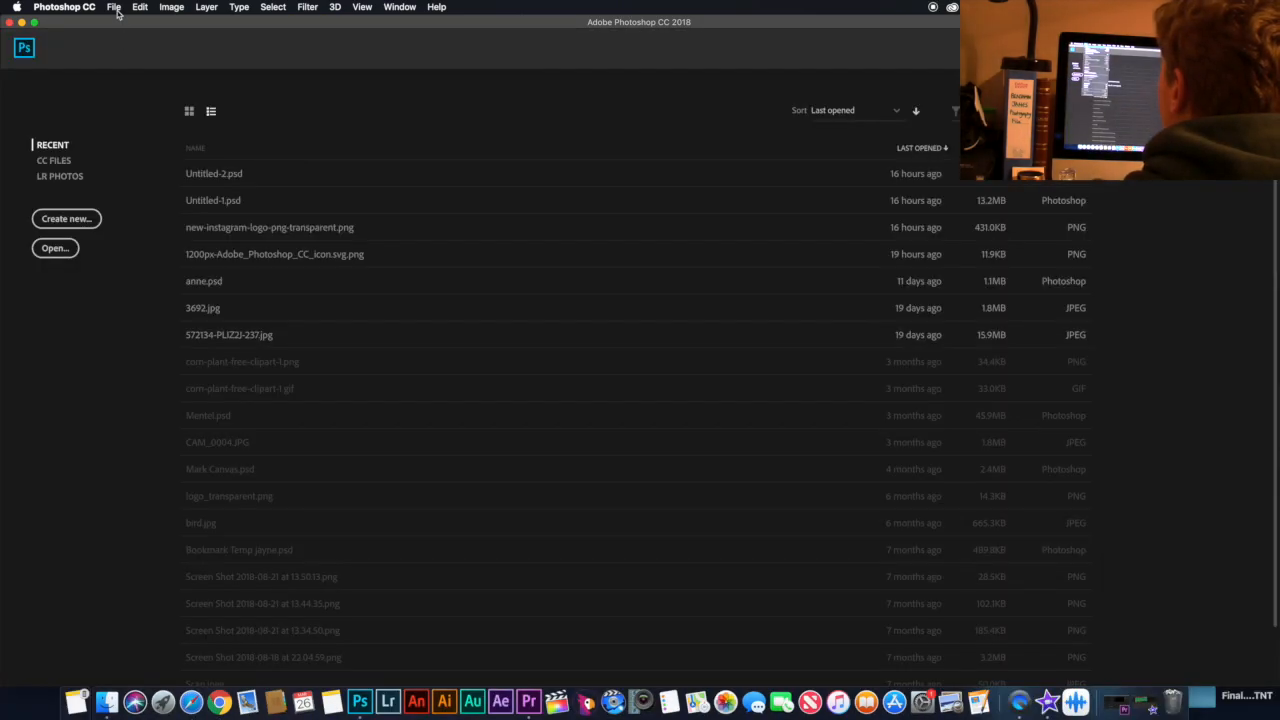
Step: Open the 'Date stamp remove' image from the Desktop
click(114, 7)
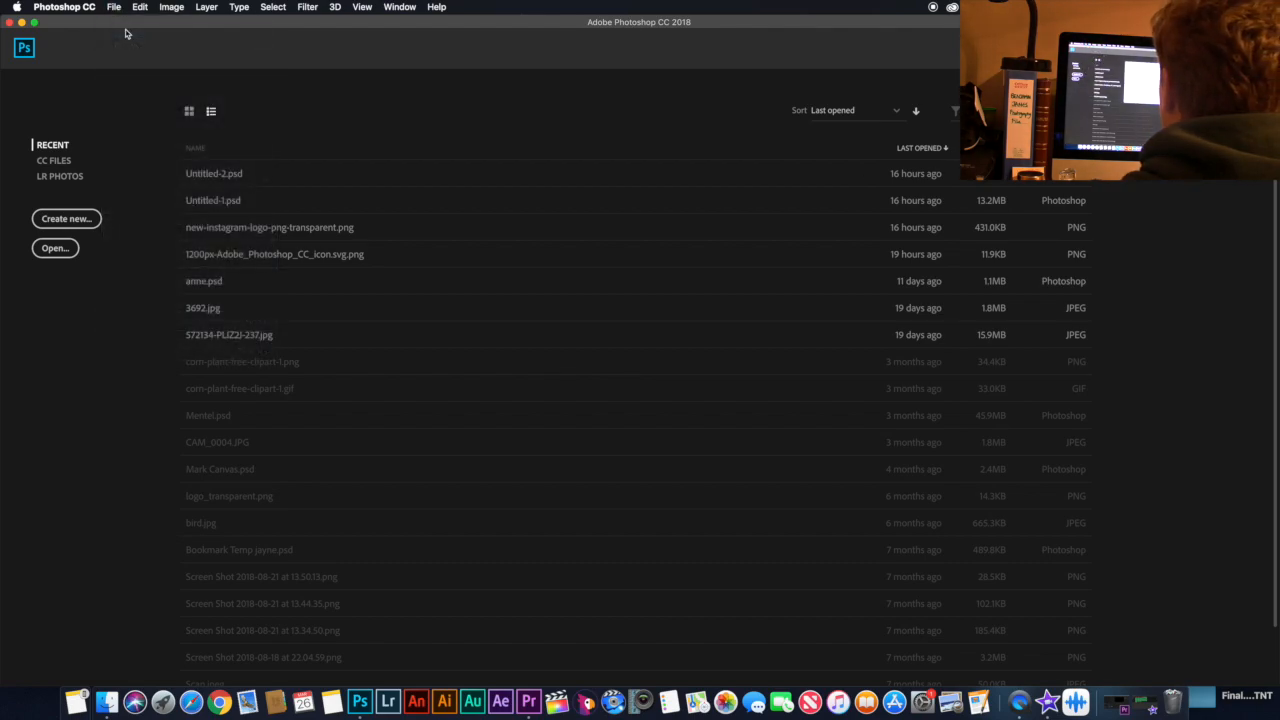
click(54, 248)
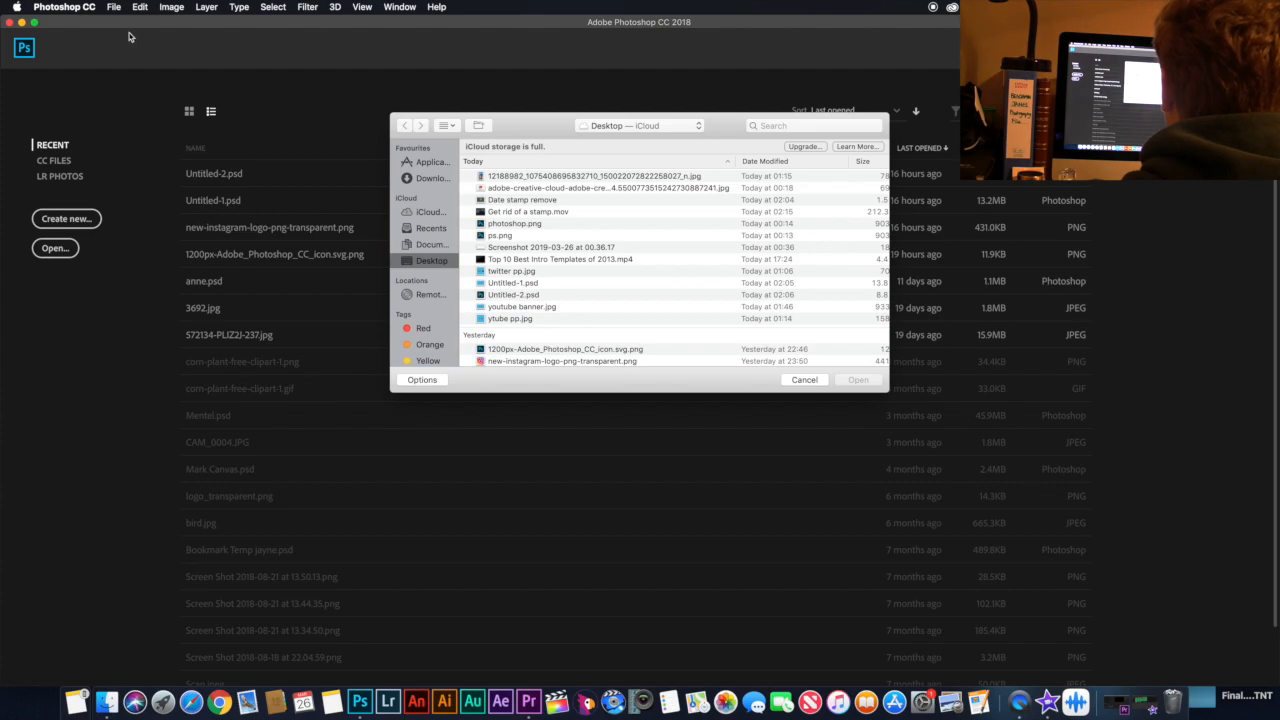
mouse_move(447, 268)
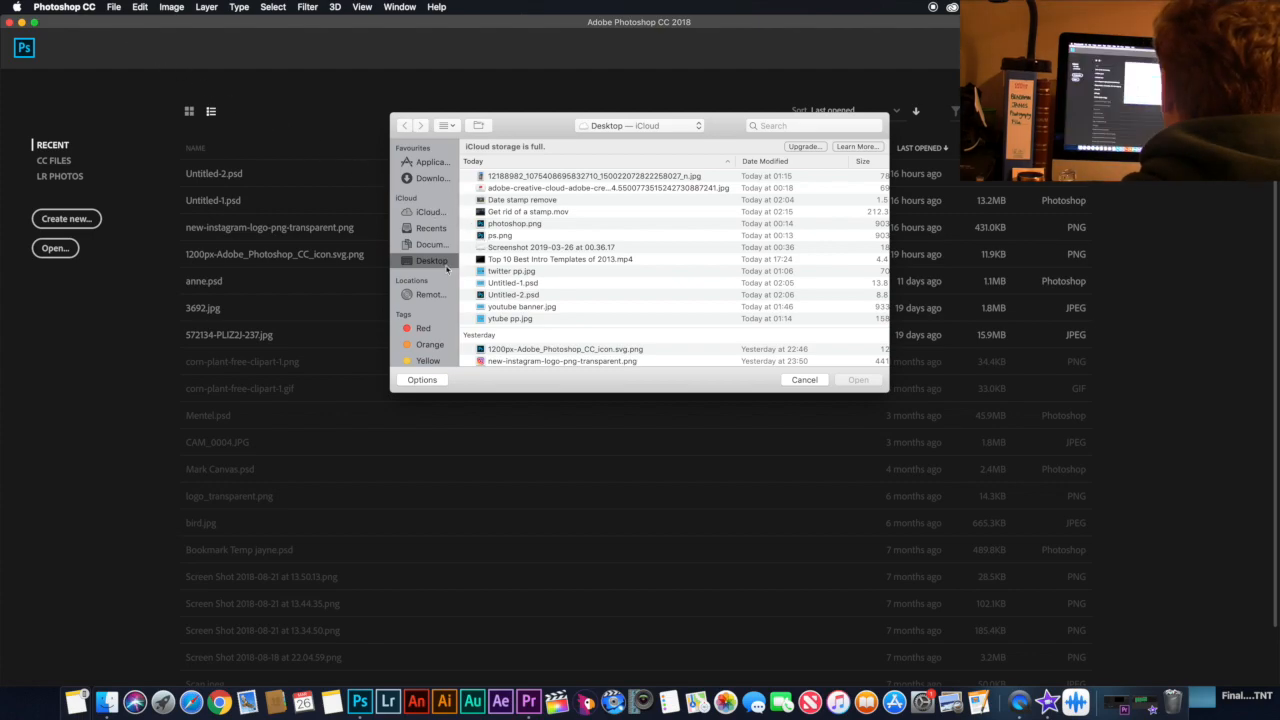
scroll(down, 3)
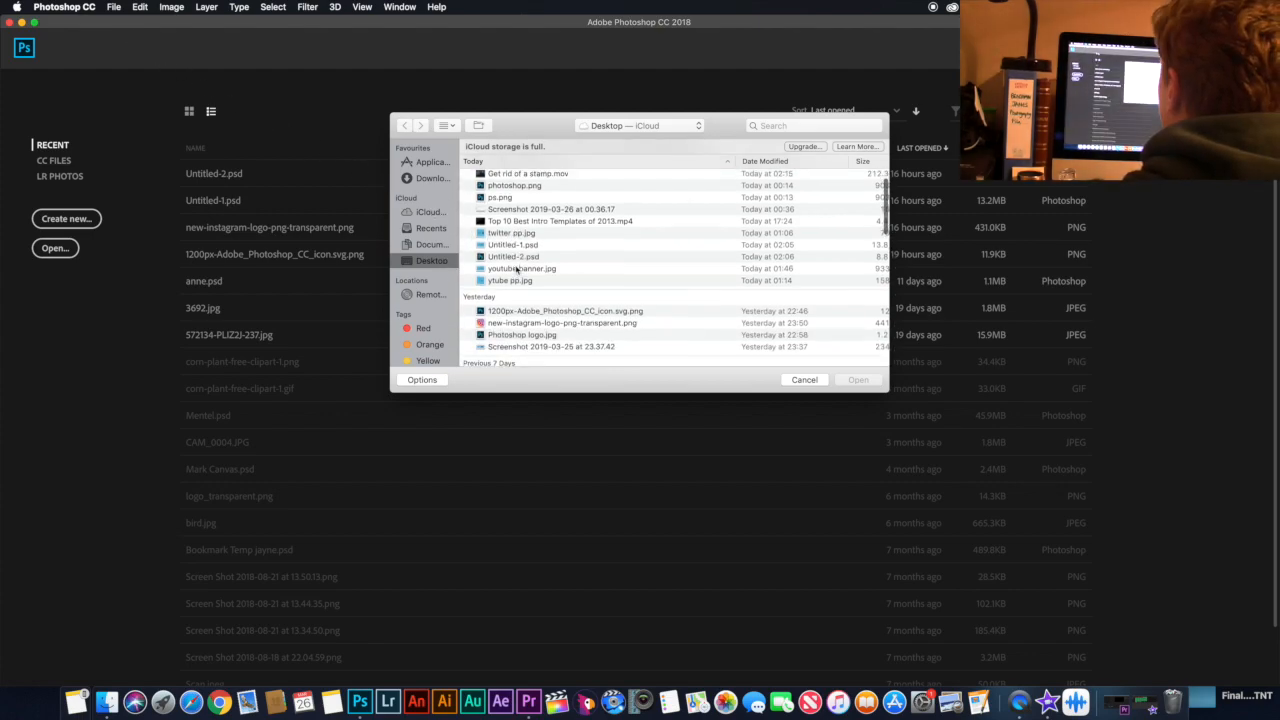
click(528, 207)
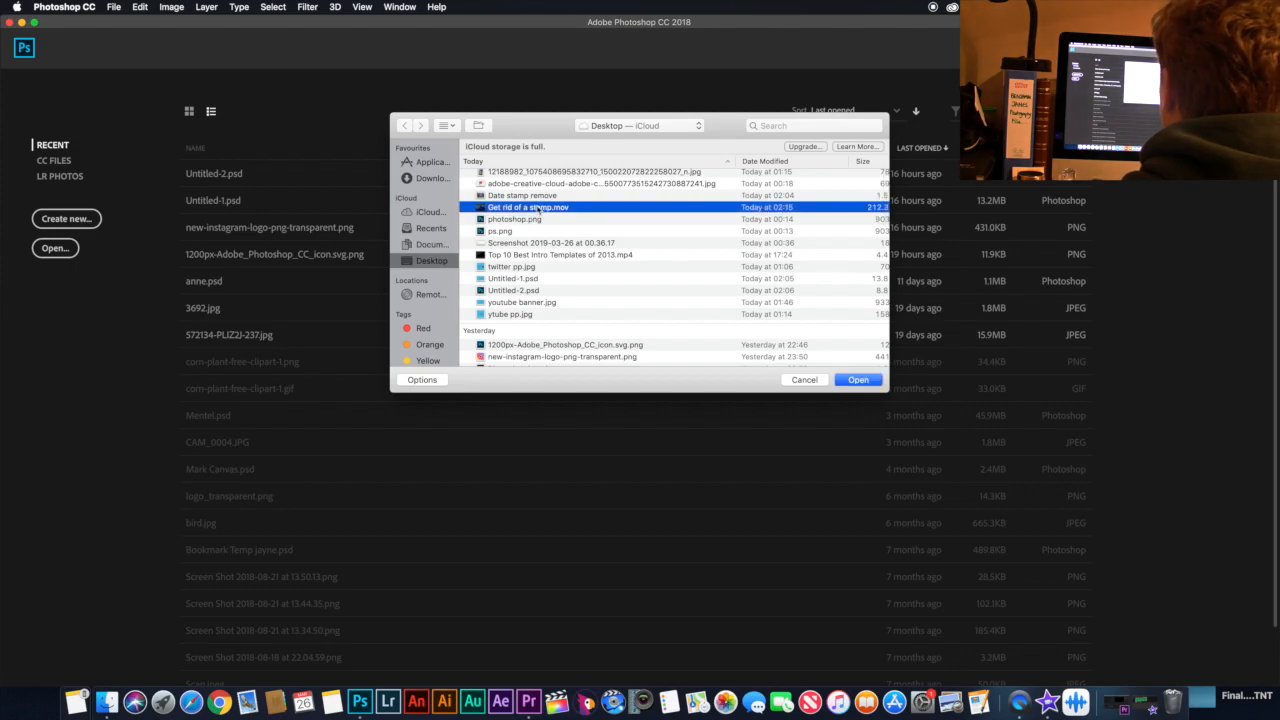
click(522, 195)
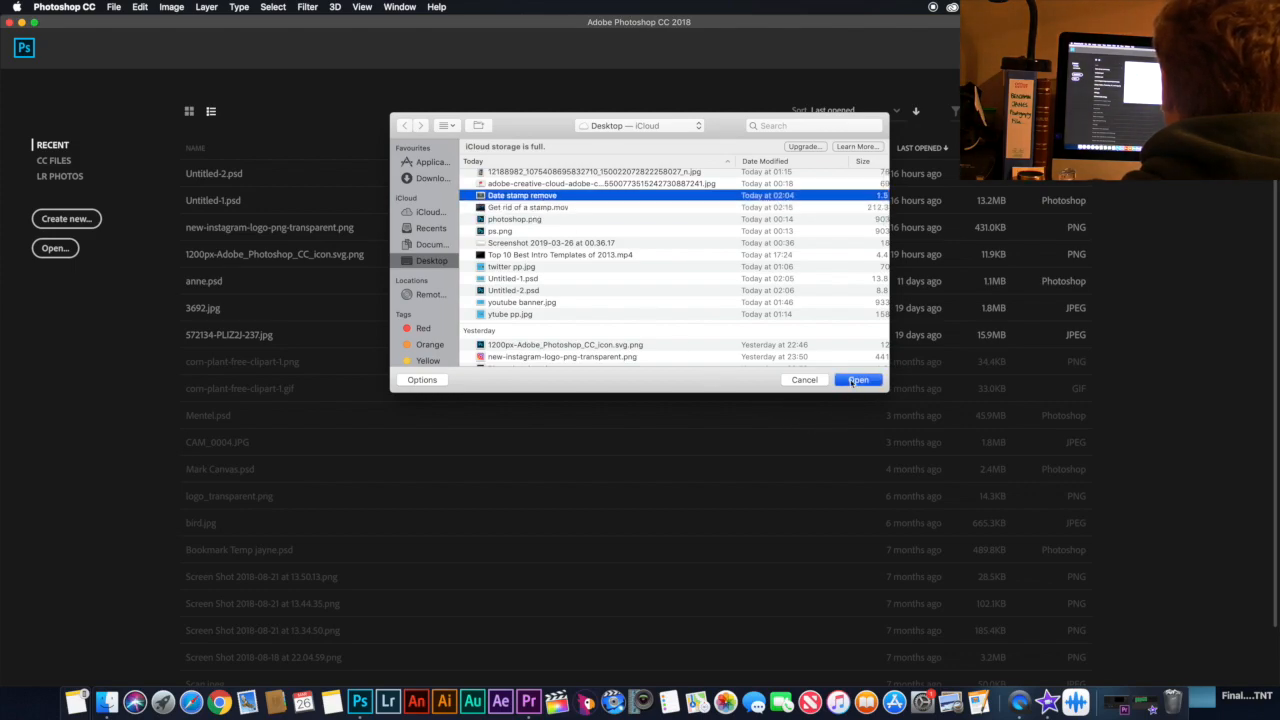
click(858, 380)
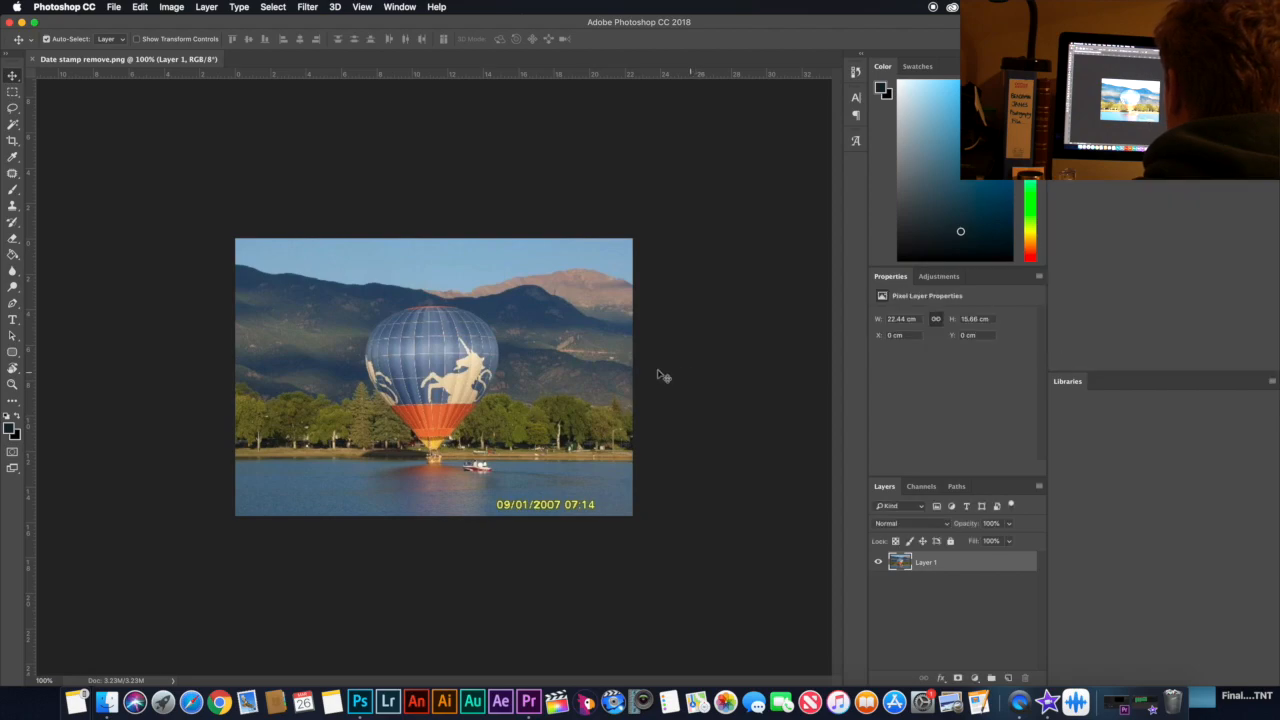
mouse_move(368, 308)
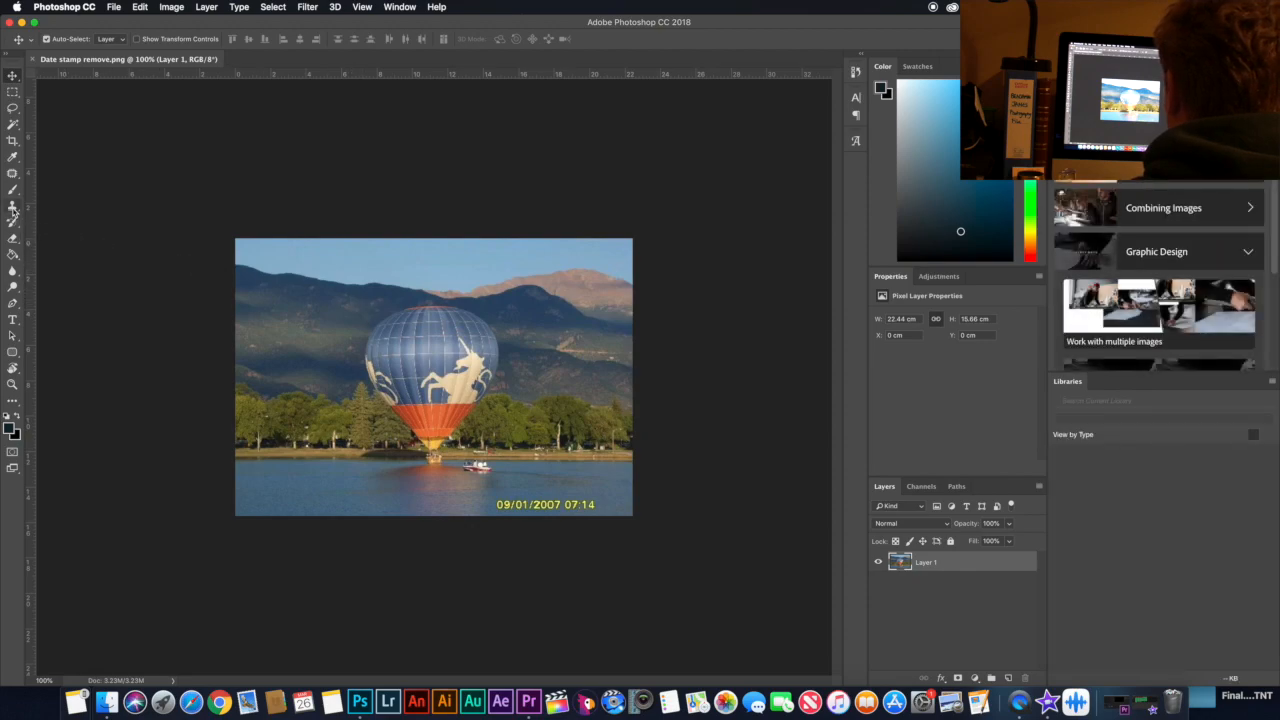
Step: Select the Clone Stamp tool for sampling lake water over the date
click(13, 208)
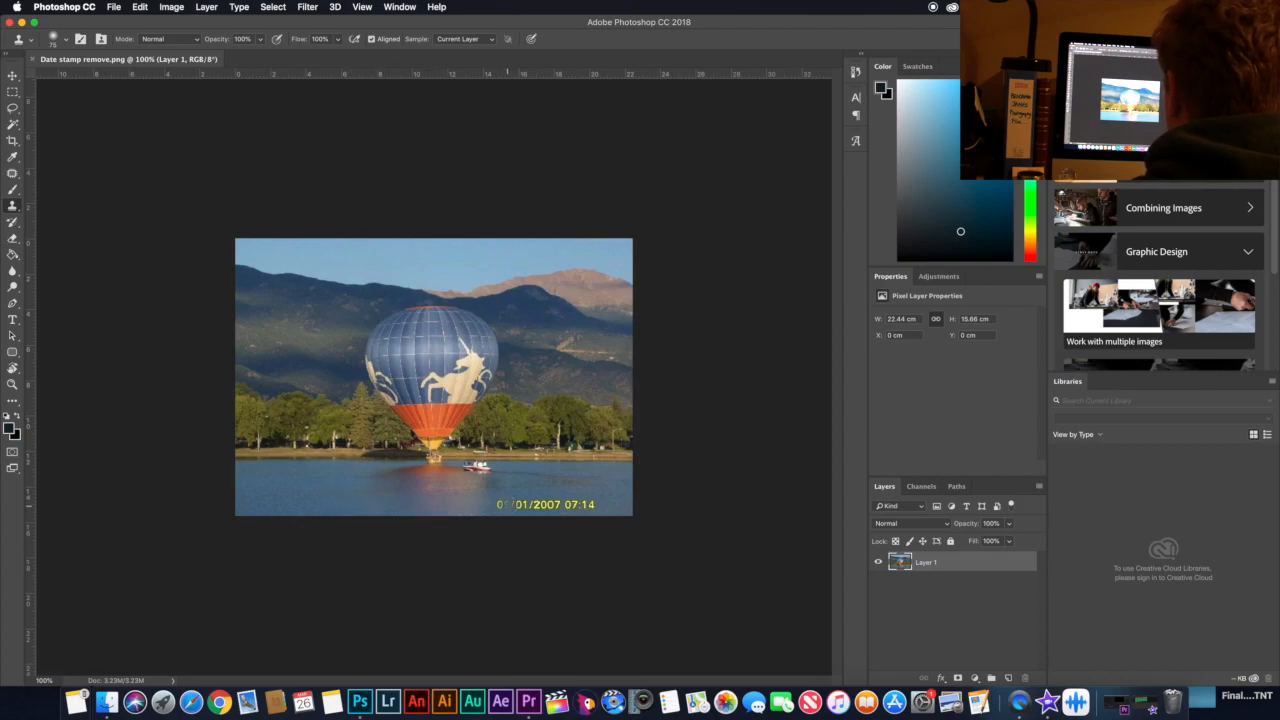
Step: Clone lake water over the remaining yellow date digits in the bottom-right corner
click(510, 504)
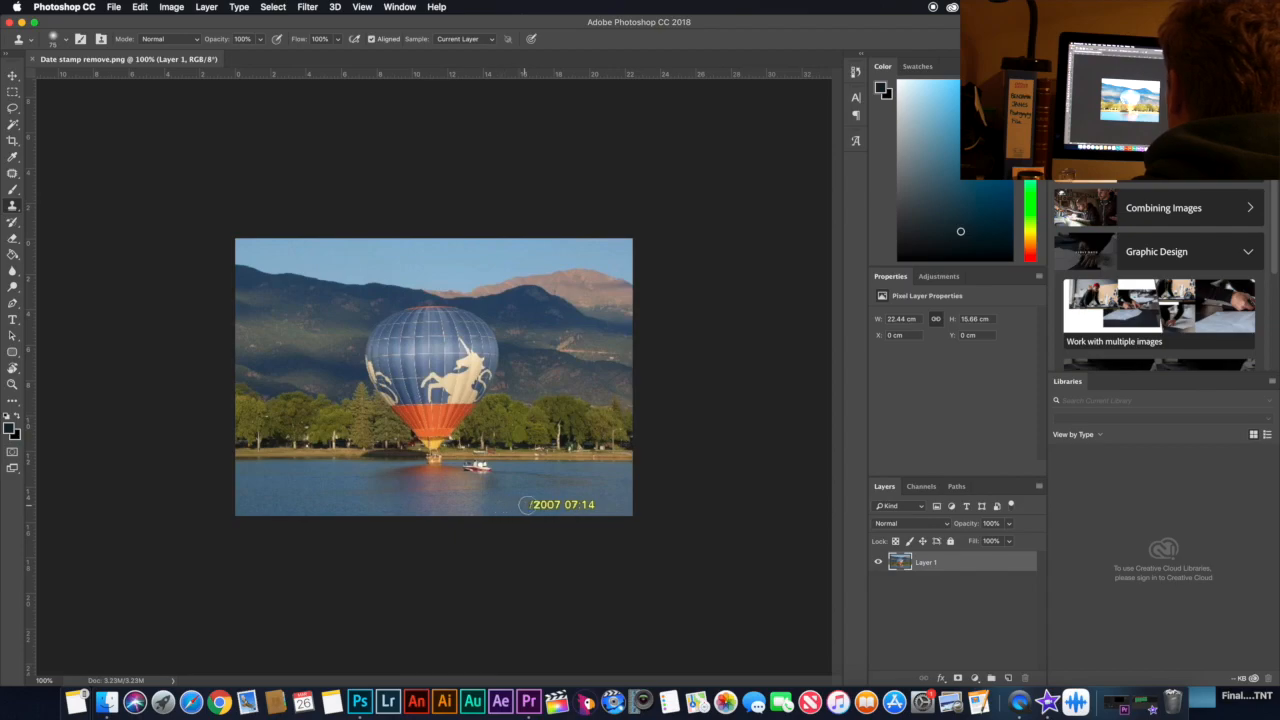
click(500, 504)
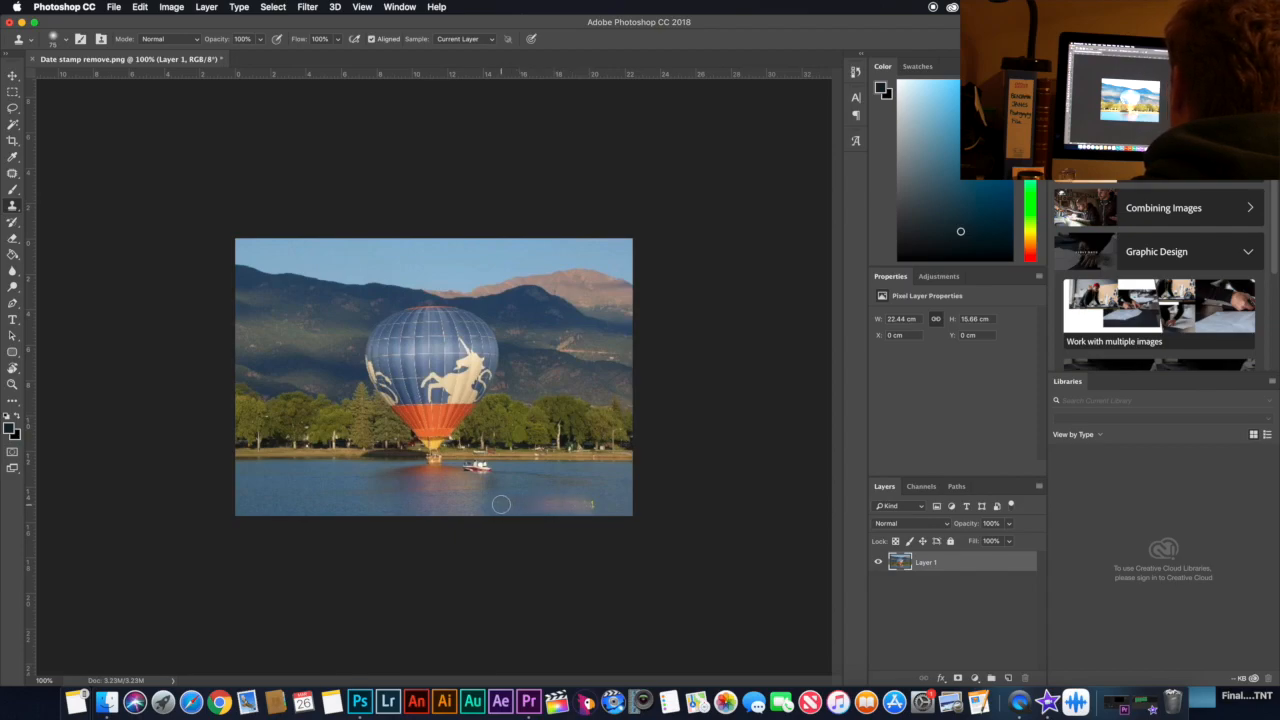
mouse_move(518, 504)
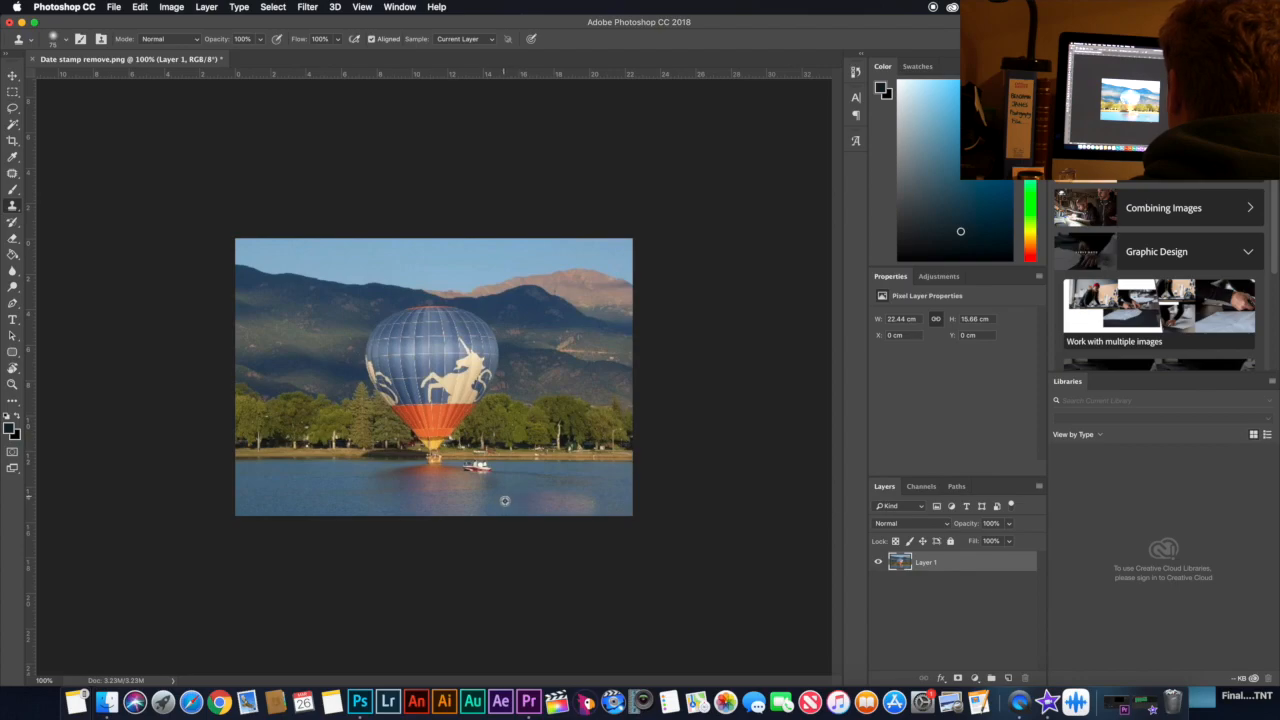
mouse_move(580, 500)
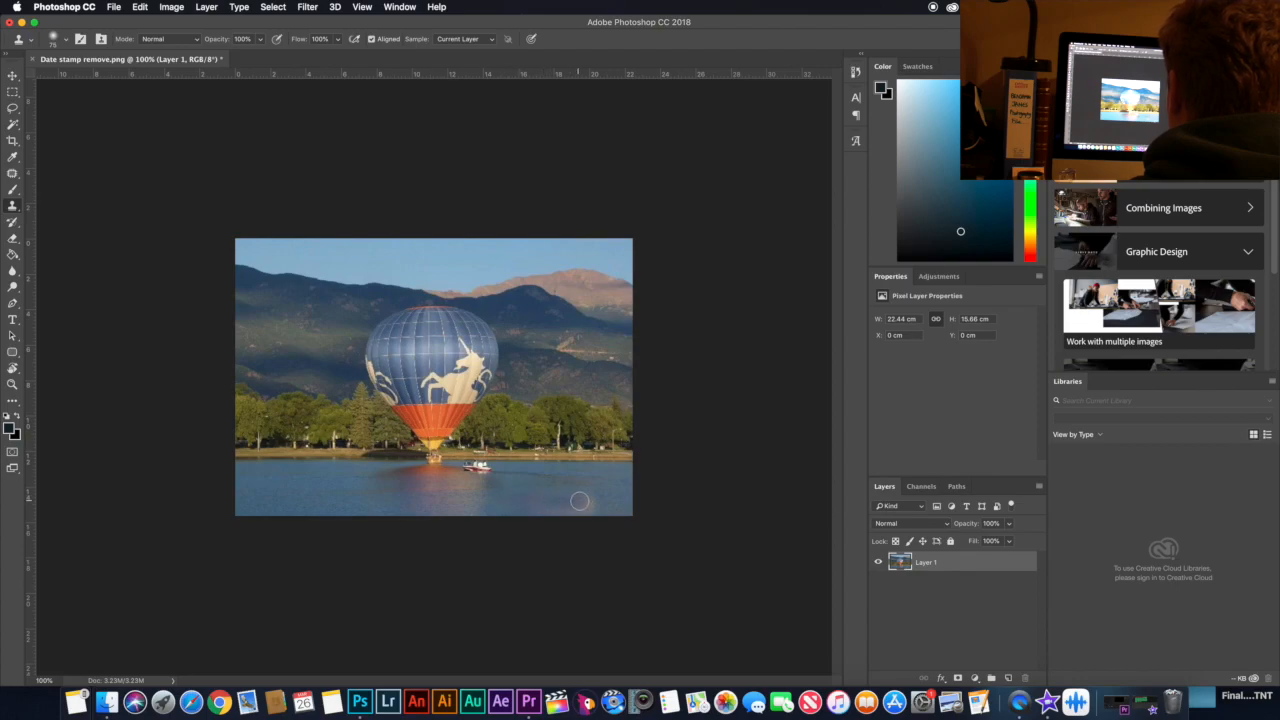
mouse_move(540, 510)
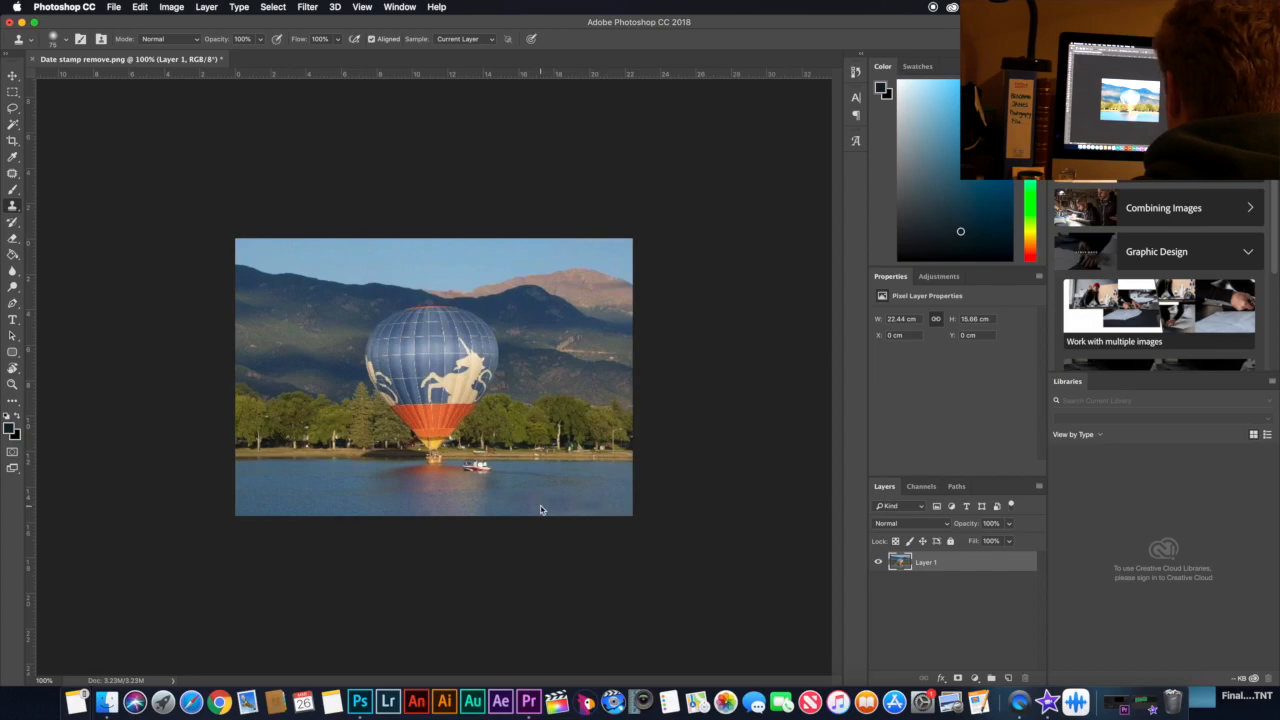
mouse_move(571, 509)
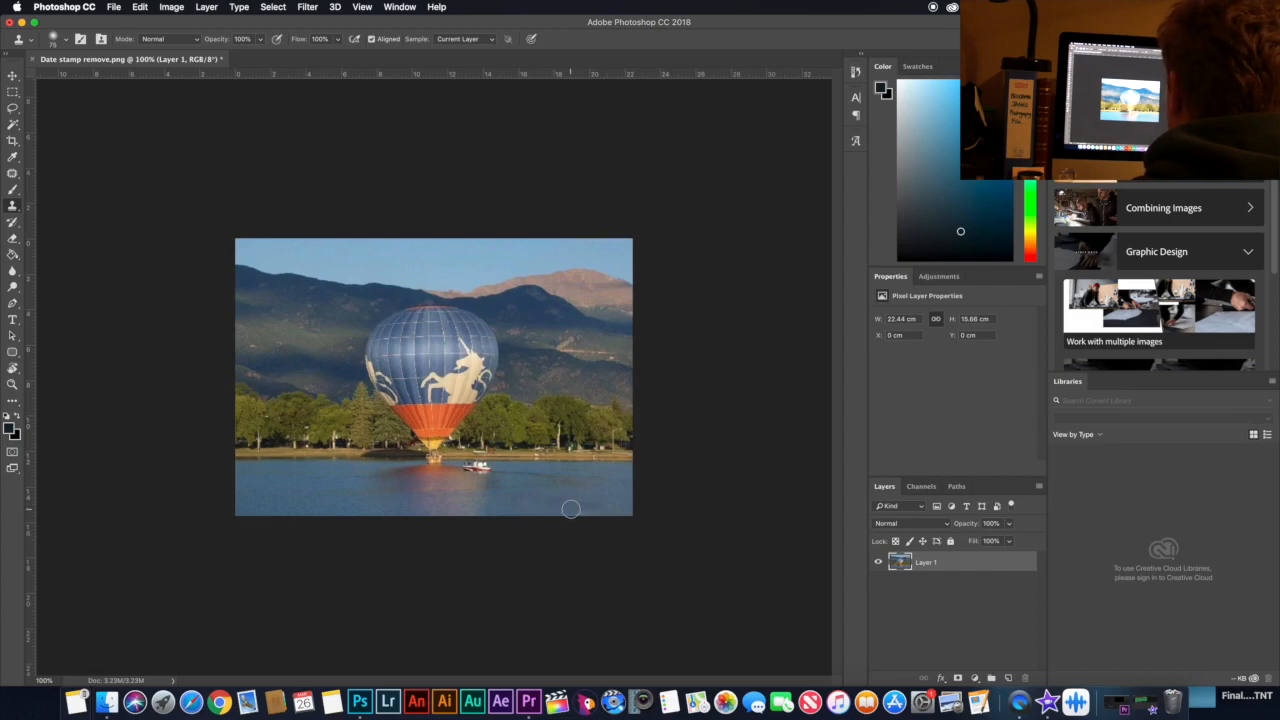